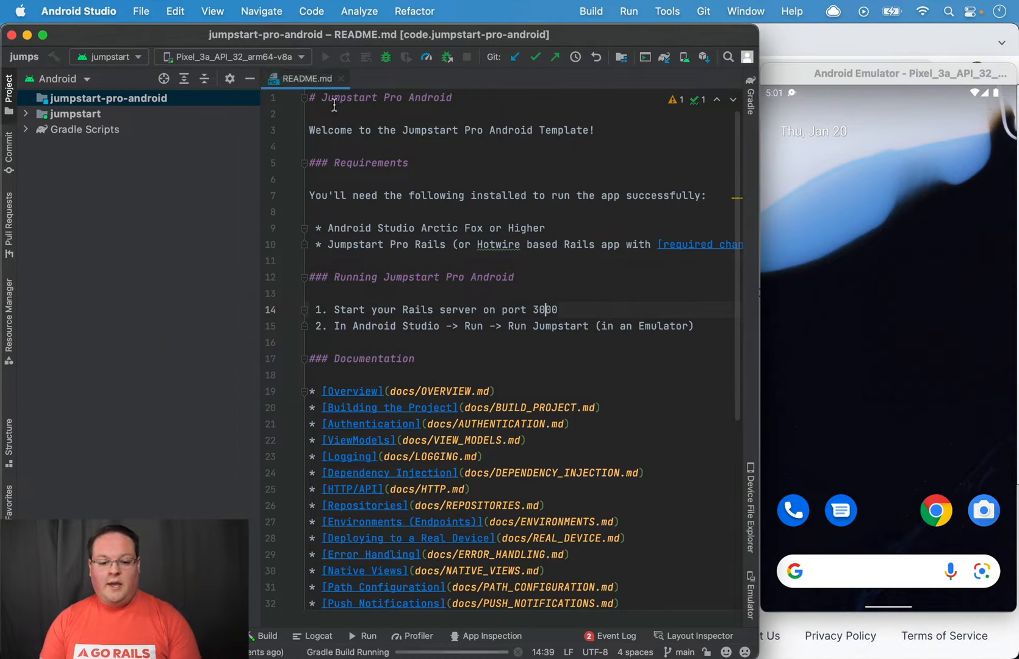
- Run the jumpstart configuration on the Pixel 3a emulator to show the Welcome to Jumpstart page
left_click(325, 57)
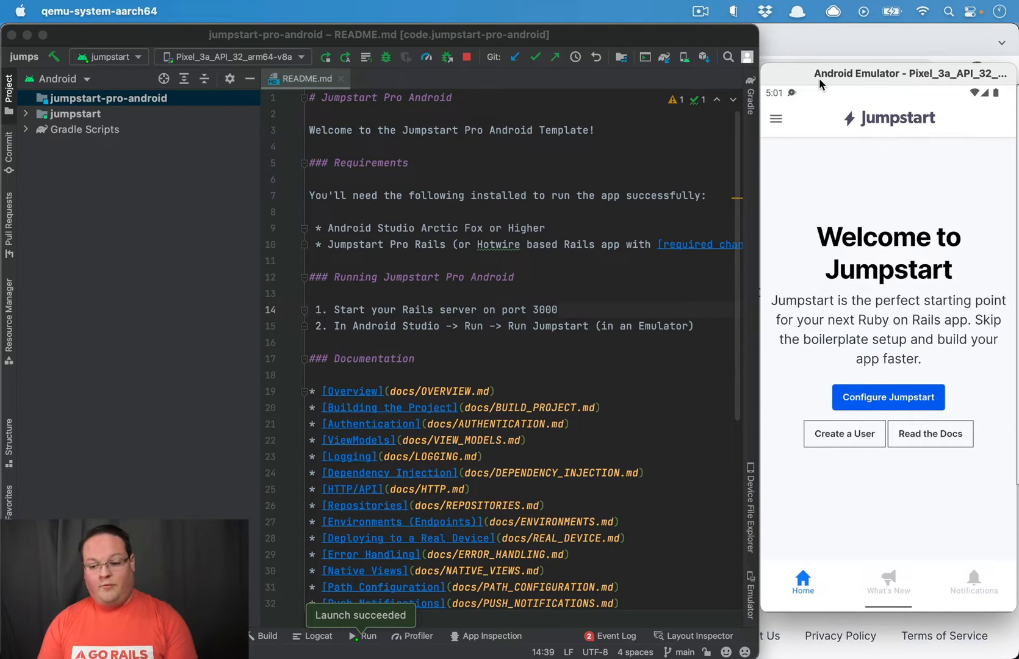
mouse_move(898, 218)
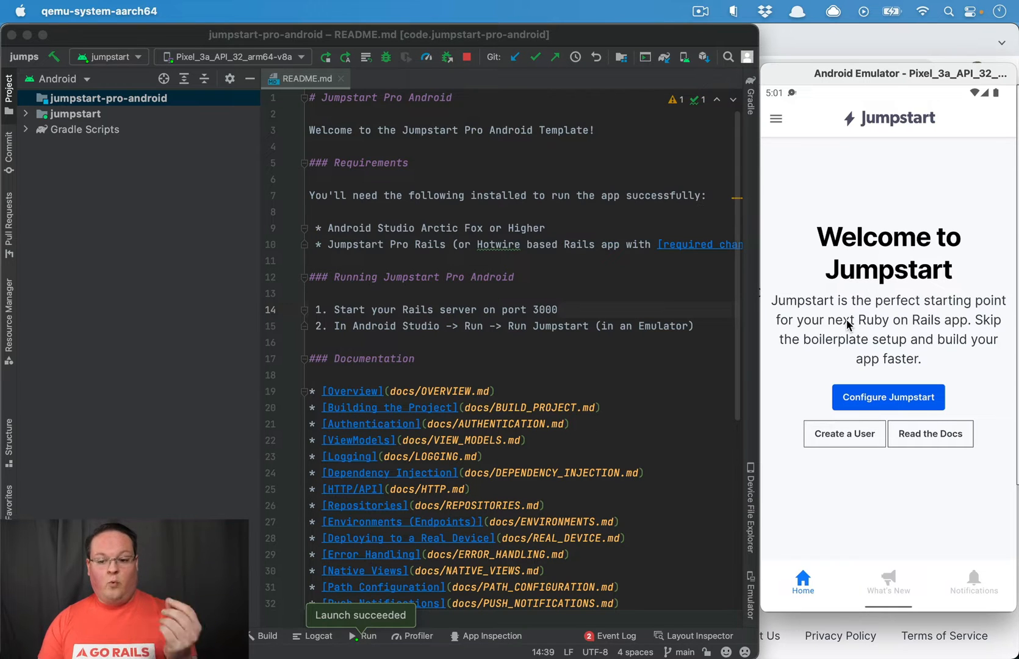
mouse_move(844, 193)
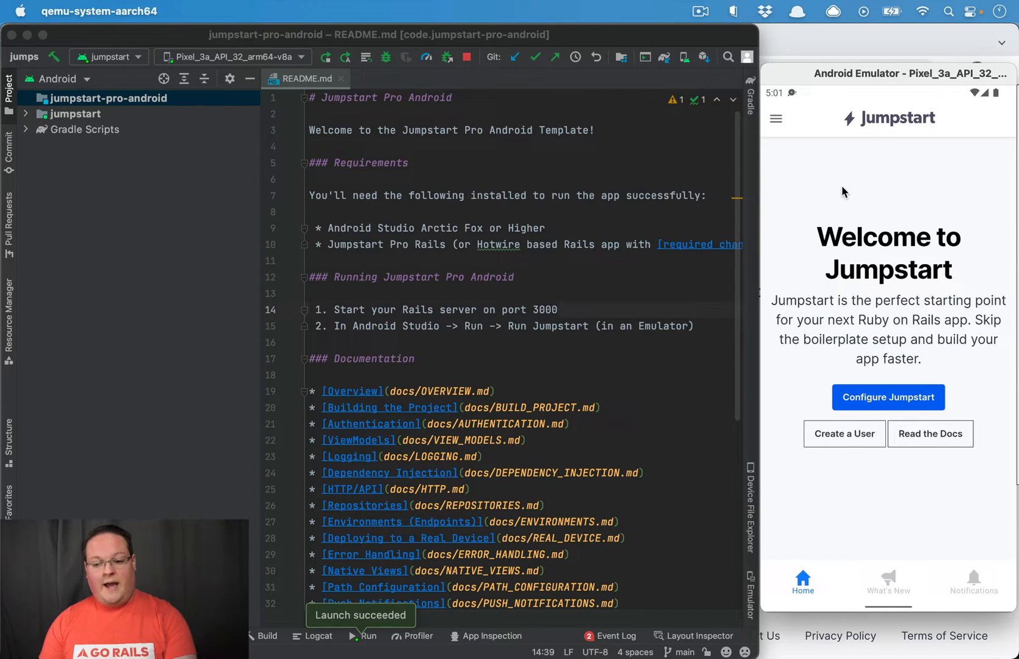
mouse_move(785, 164)
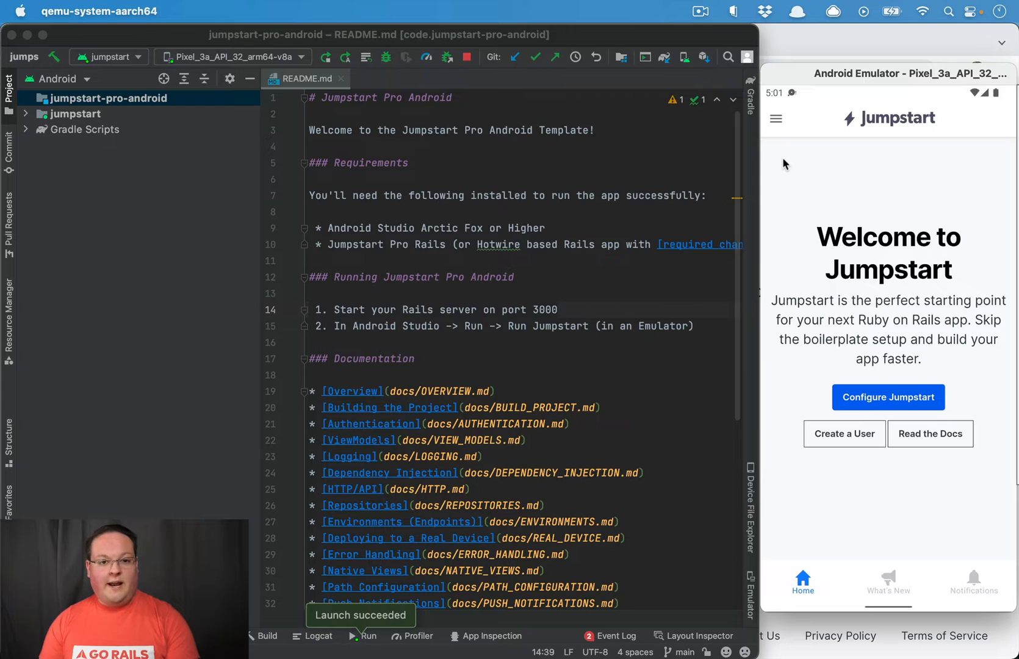
mouse_move(800, 200)
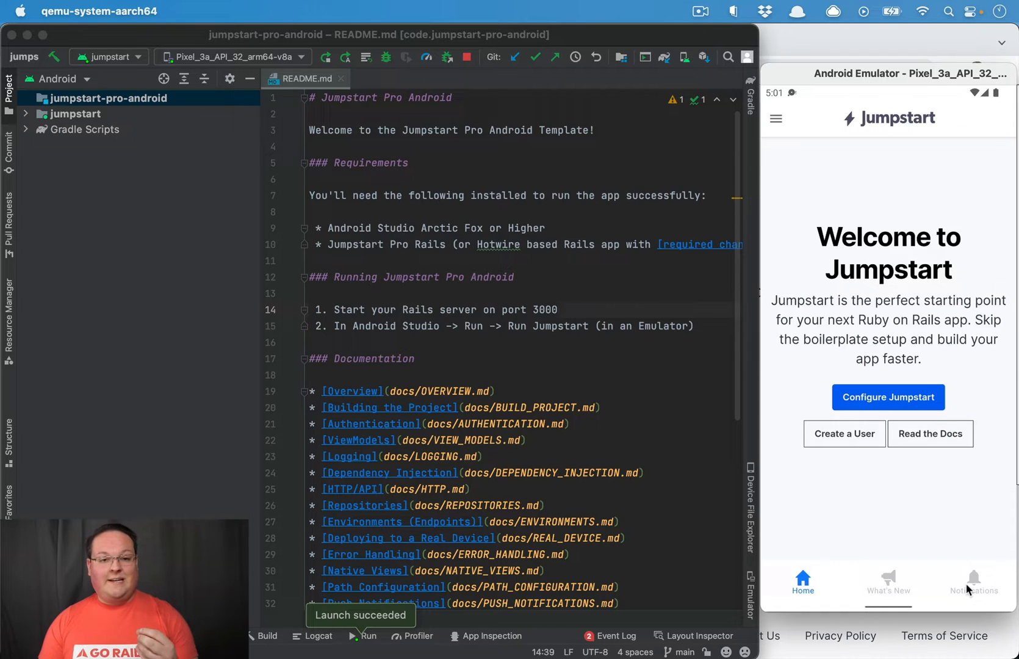
mouse_move(853, 590)
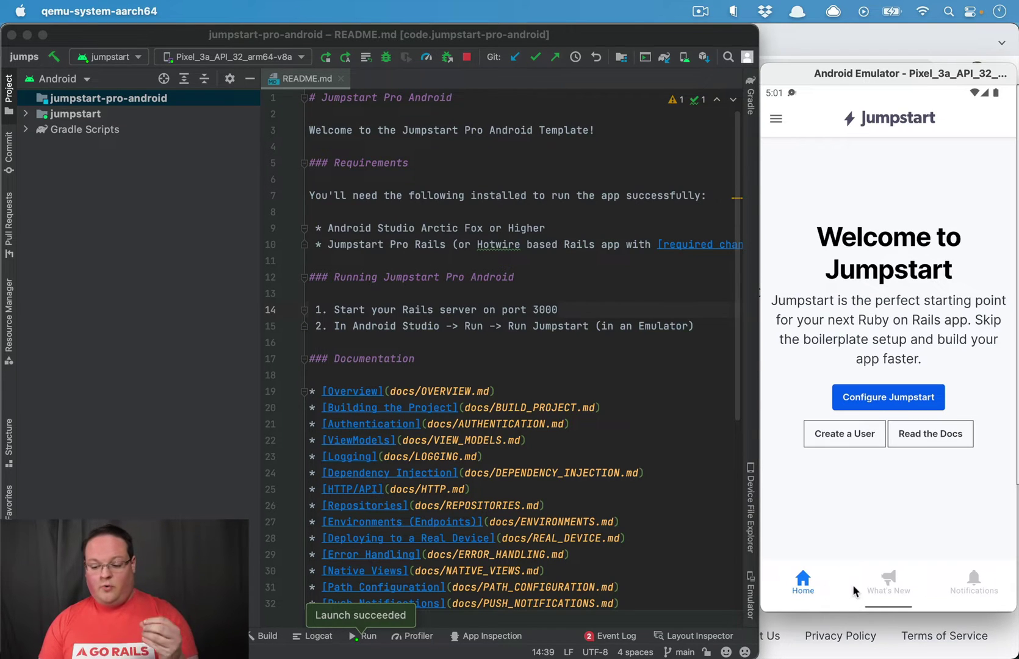
left_click(887, 585)
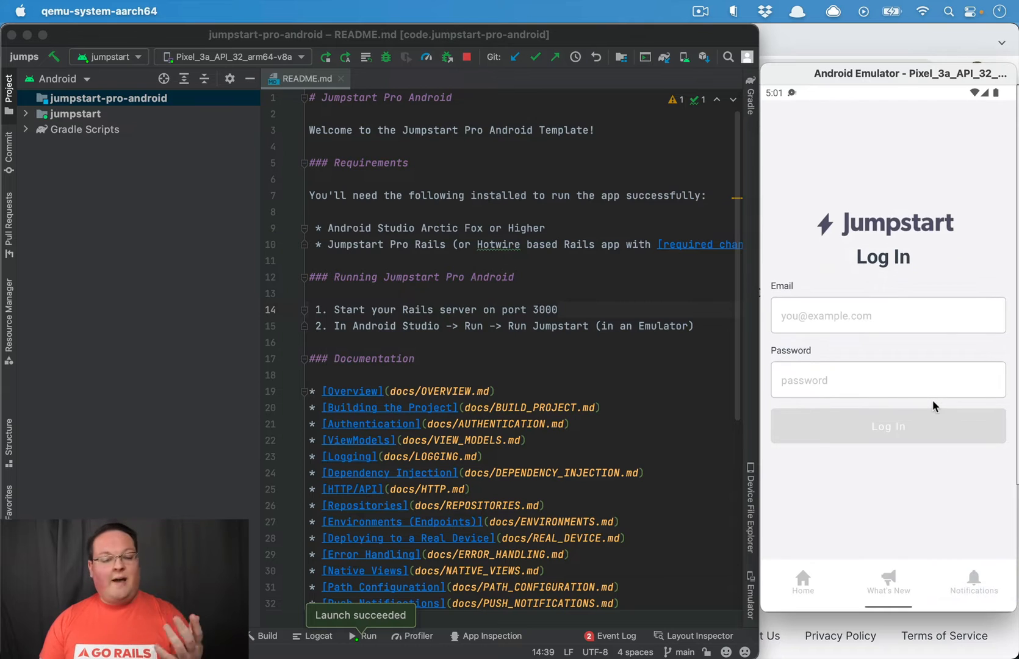
mouse_move(870, 384)
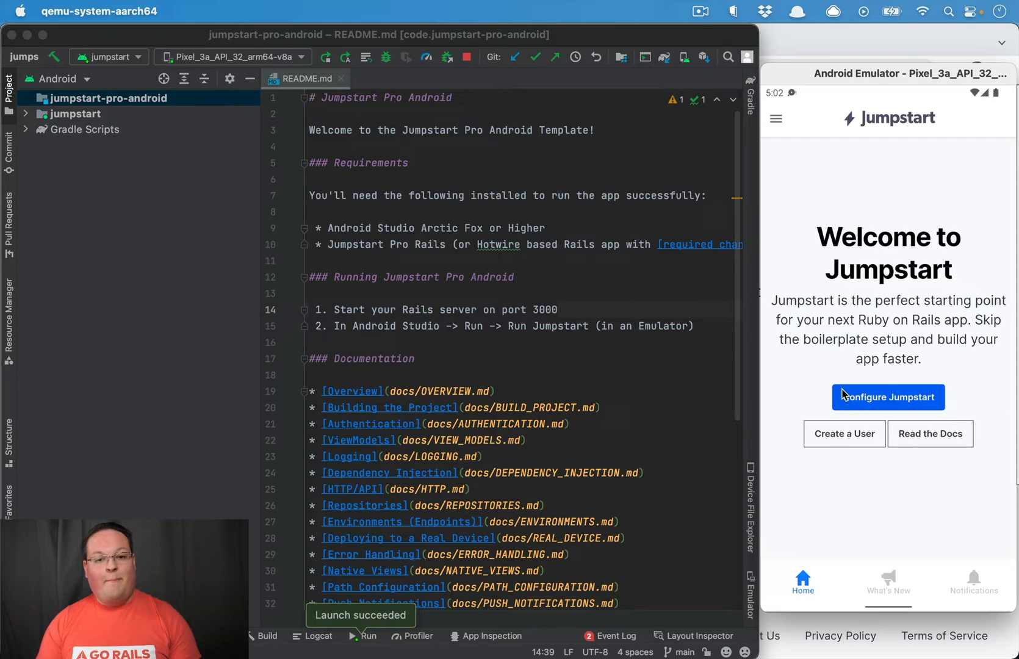
- Open the Jumpstart hamburger menu to reveal What's New, Log In and Sign Up
left_click(775, 118)
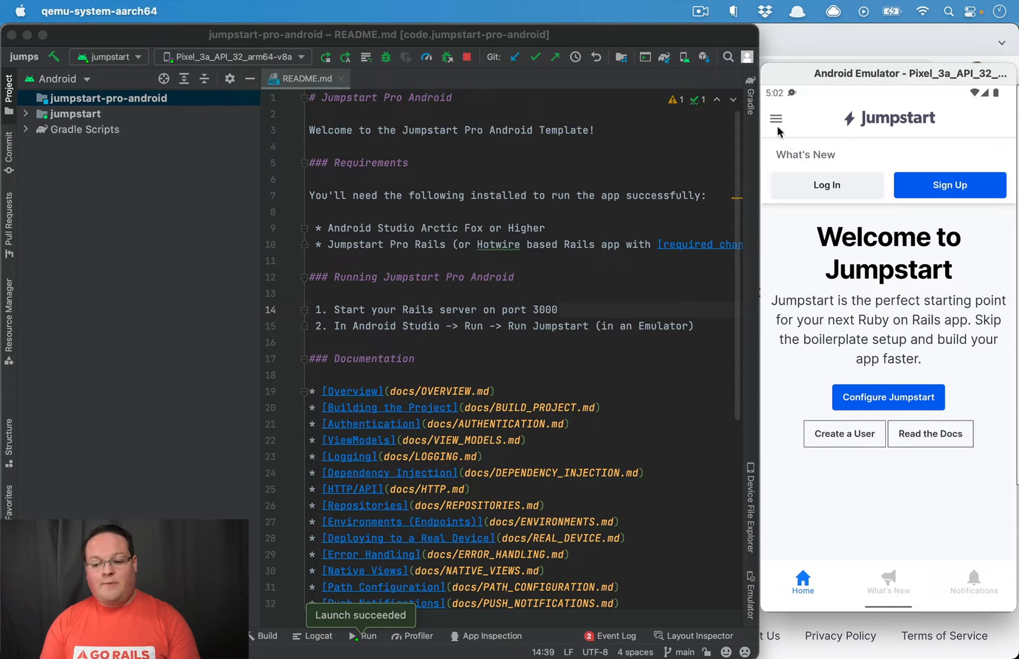
mouse_move(814, 124)
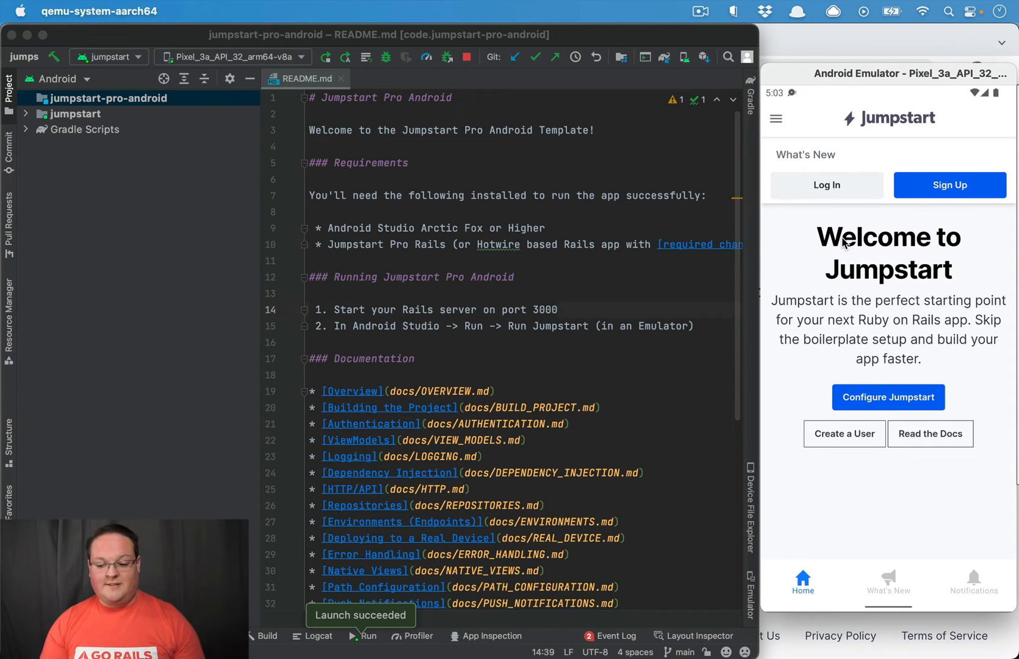
mouse_move(826, 286)
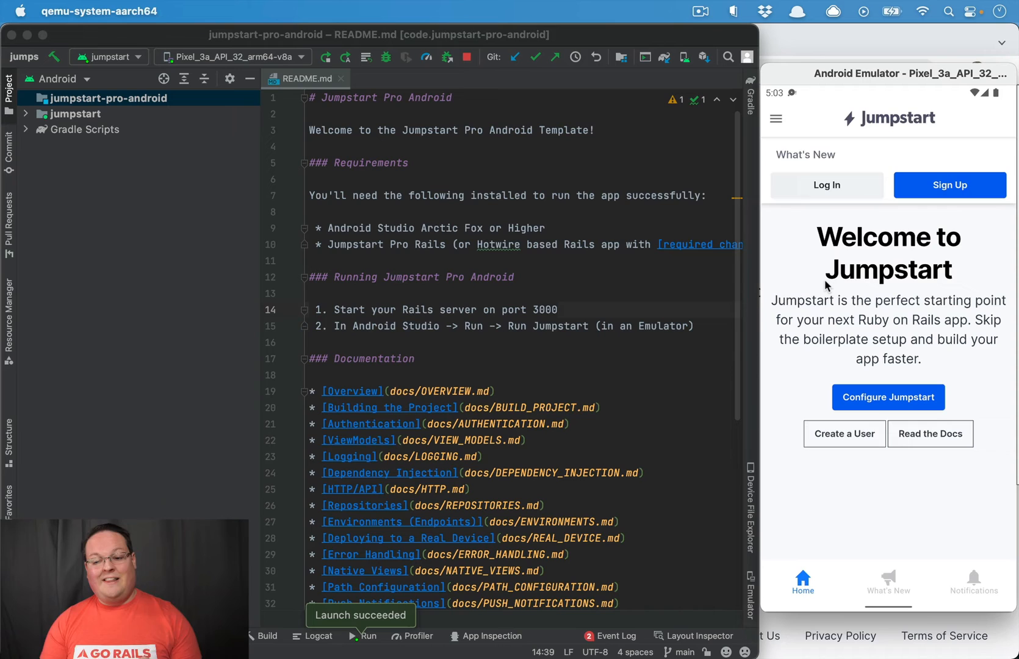